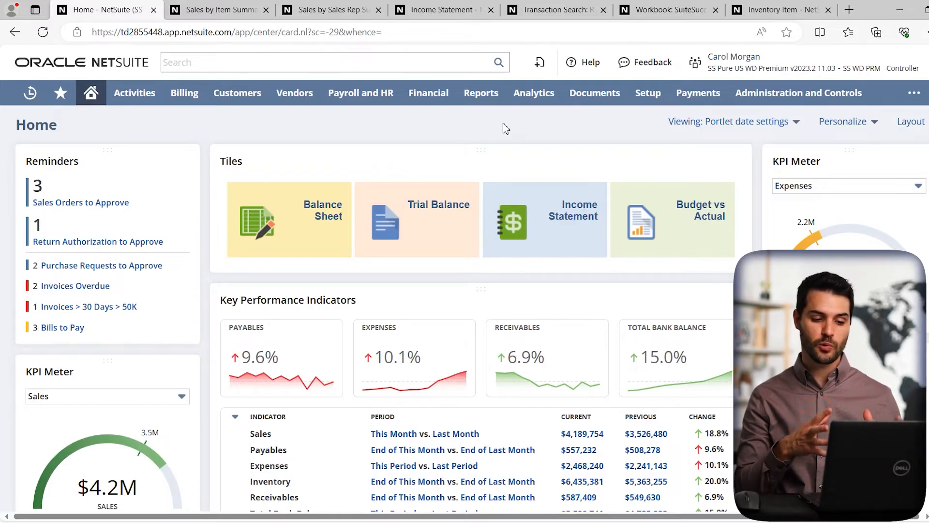
{"action": "mouse_move", "coordinate": [798, 93]}
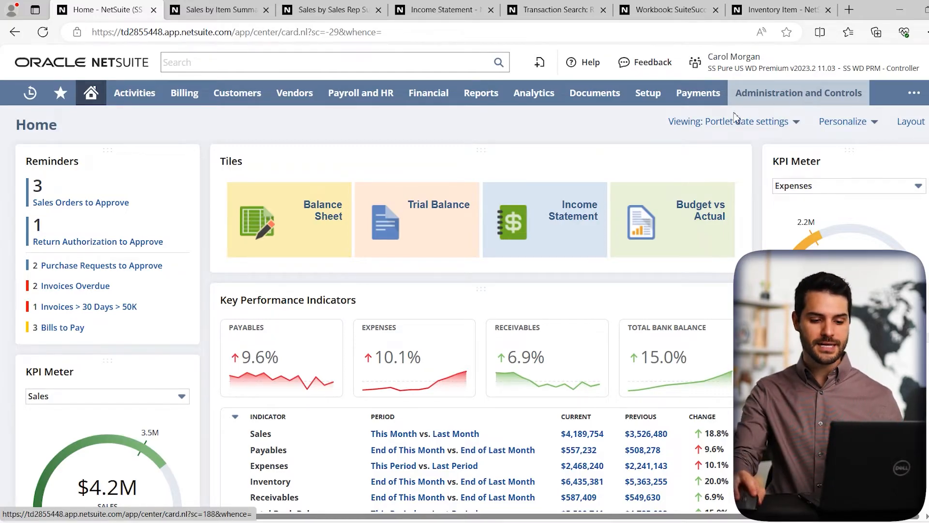
{"action": "mouse_move", "coordinate": [557, 136]}
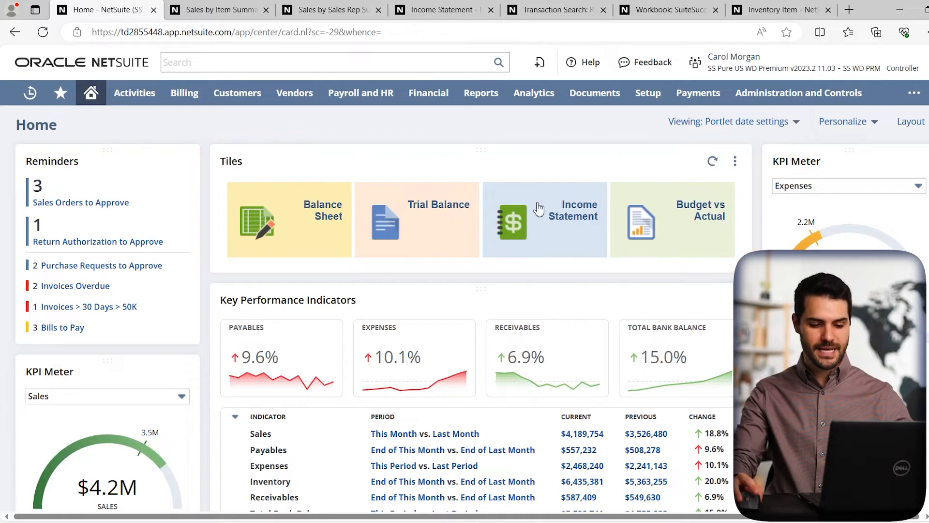
{"action": "mouse_move", "coordinate": [201, 163]}
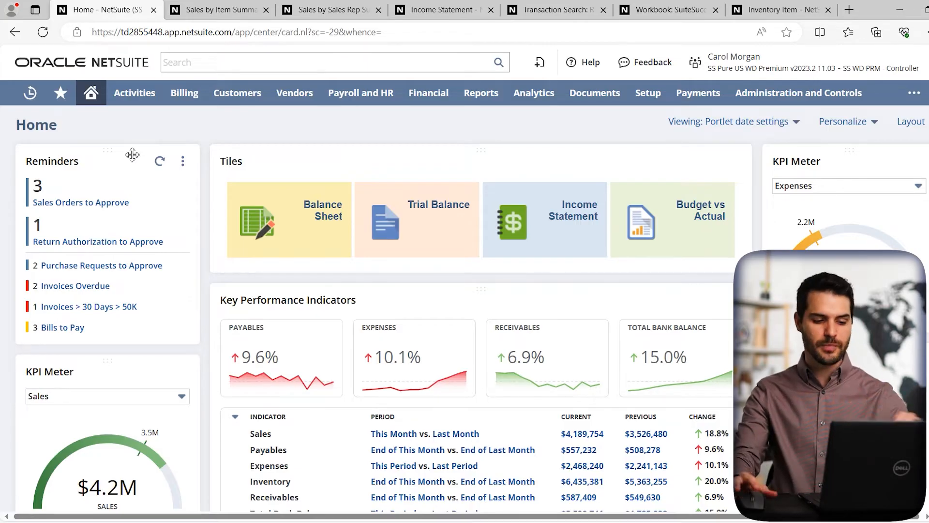
{"action": "mouse_move", "coordinate": [443, 303]}
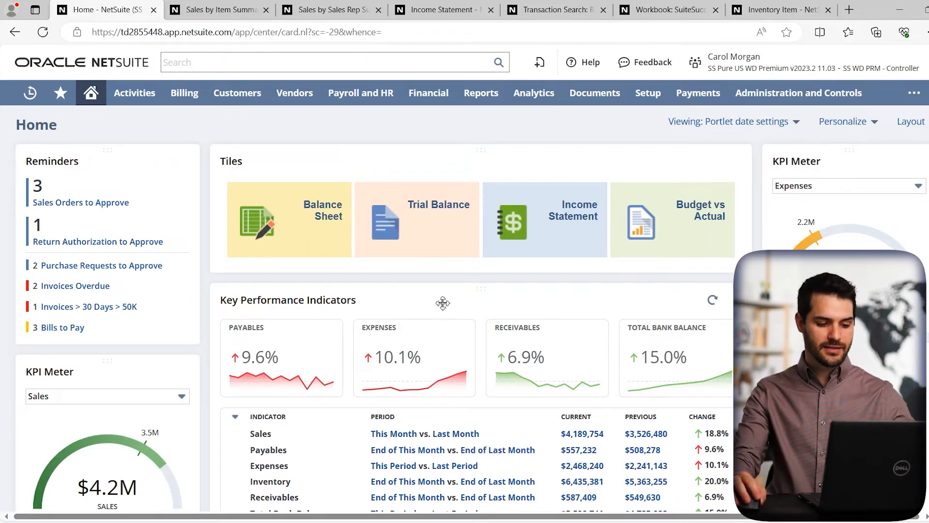
- Keep Sales as the sales KPI meter's metric while browsing the dashboard
{"action": "scroll", "scroll_direction": "down", "scroll_amount": 3}
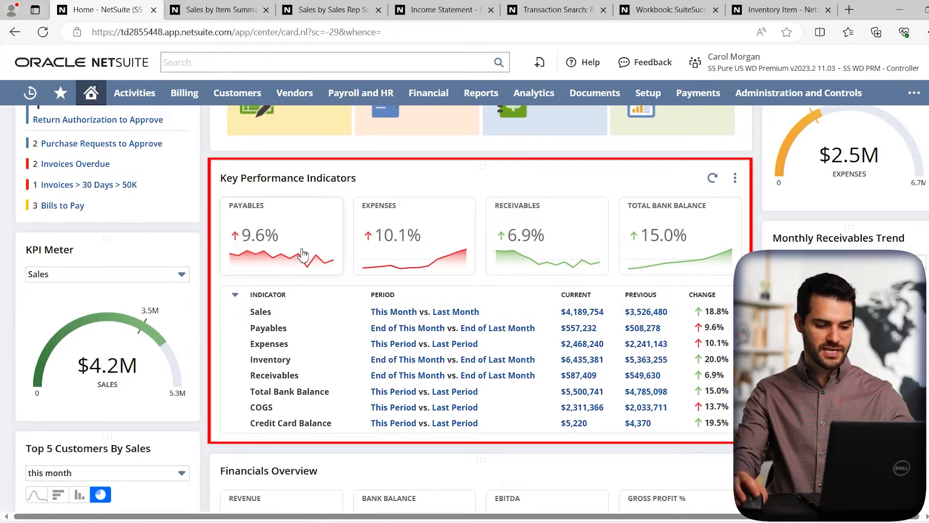
{"action": "mouse_move", "coordinate": [284, 251]}
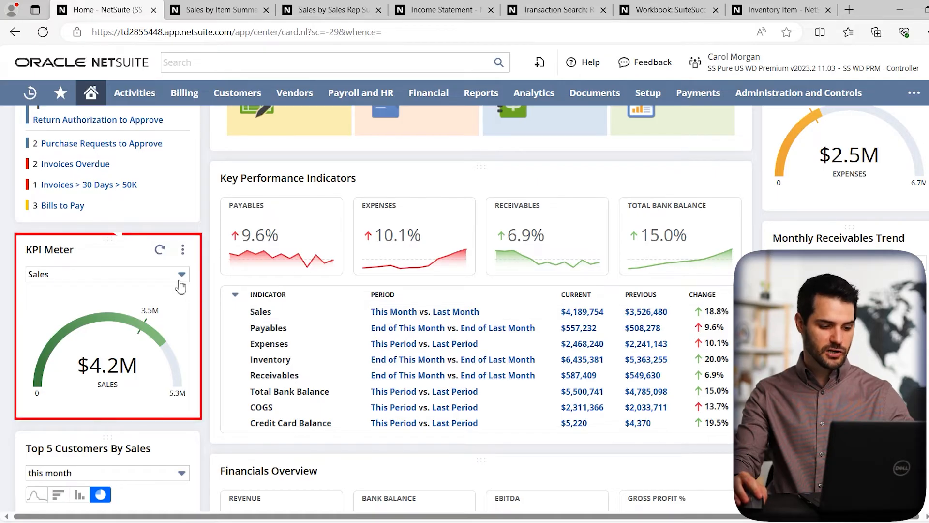
{"action": "left_click", "coordinate": [106, 274]}
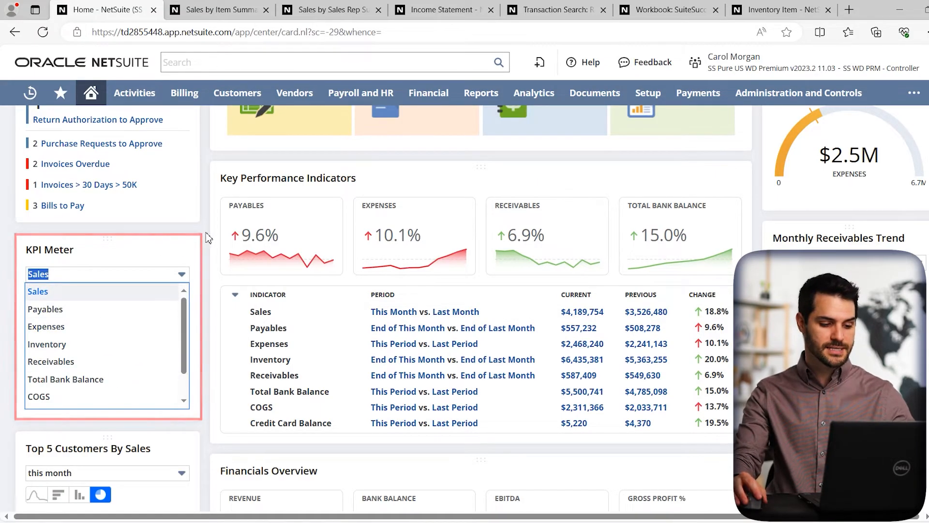
{"action": "left_click", "coordinate": [37, 291]}
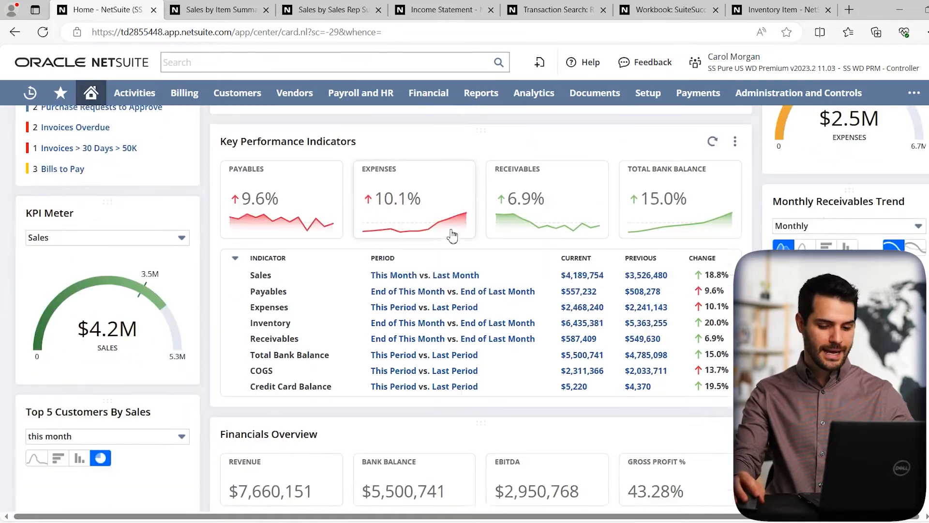
{"action": "scroll", "scroll_direction": "down", "scroll_amount": 3}
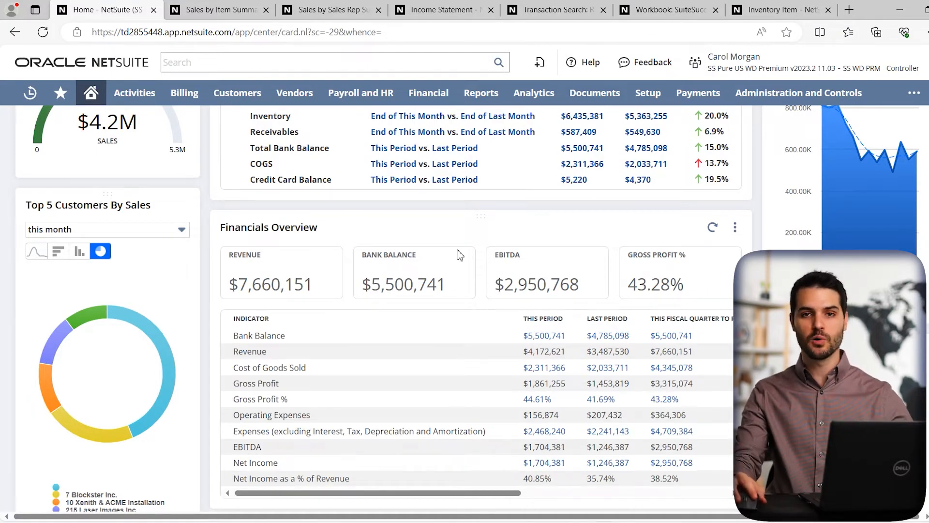
{"action": "scroll", "scroll_direction": "down", "scroll_amount": 3}
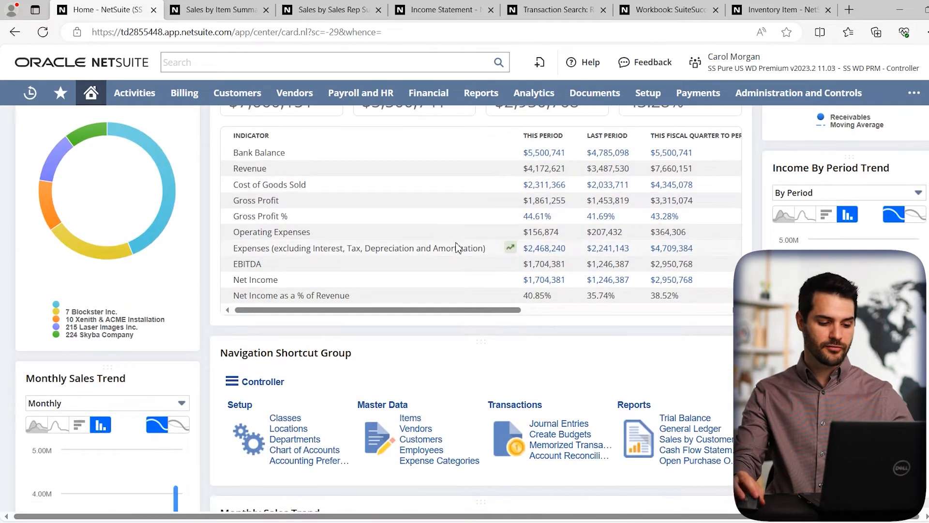
{"action": "scroll", "scroll_direction": "up", "scroll_amount": 3}
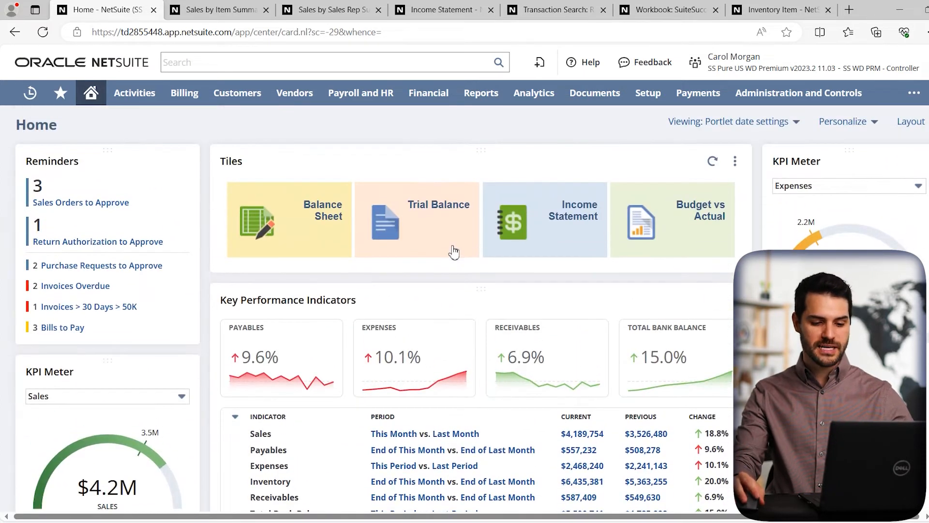
{"action": "mouse_move", "coordinate": [135, 278]}
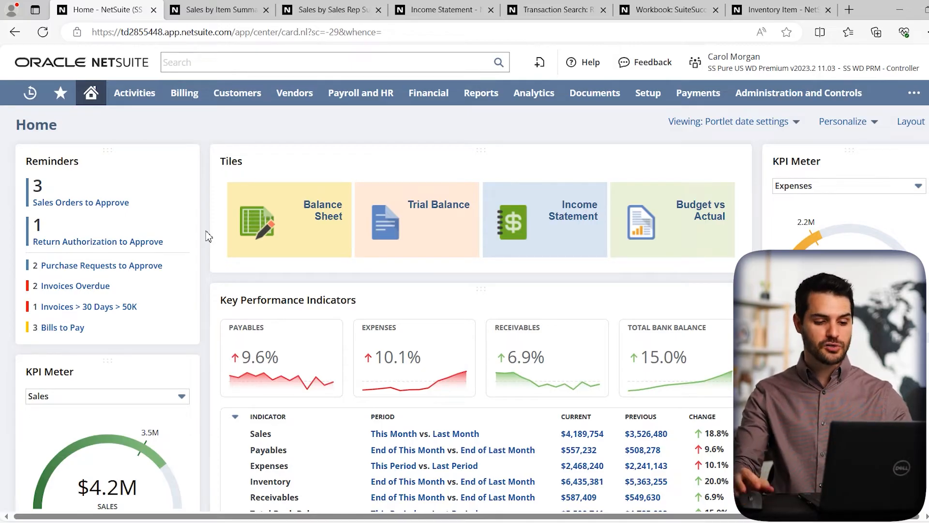
{"action": "mouse_move", "coordinate": [440, 300]}
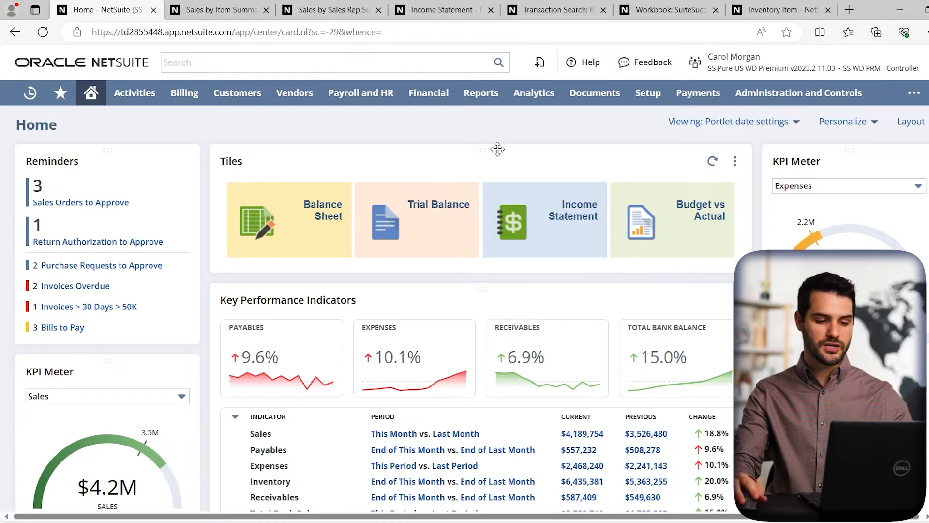
{"action": "left_click", "coordinate": [480, 92]}
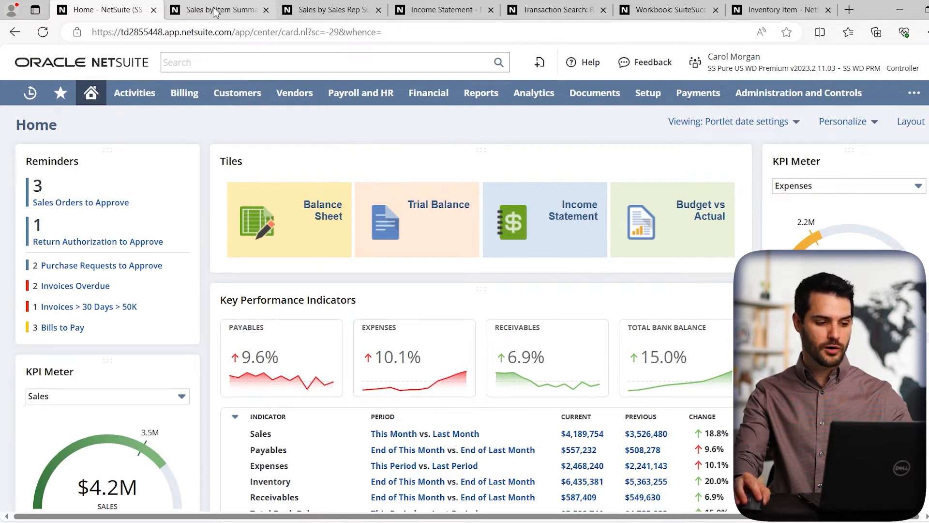
- Rerun the Sales by Item Summary report with columns broken out by Class
{"action": "left_click", "coordinate": [219, 9]}
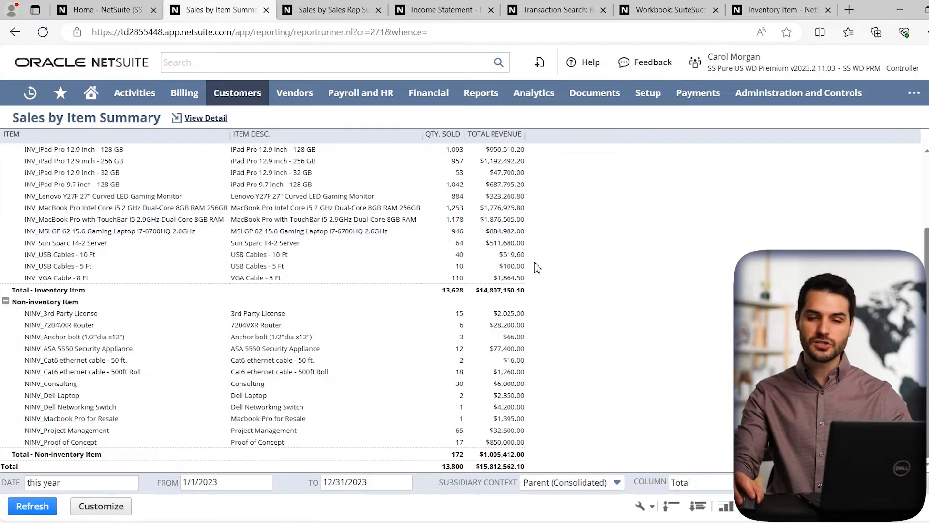
{"action": "mouse_move", "coordinate": [543, 270]}
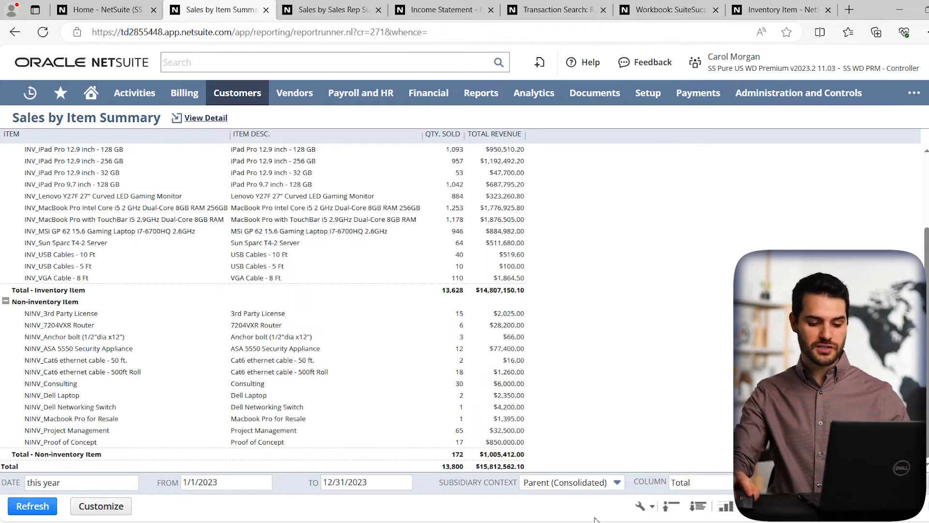
{"action": "left_click", "coordinate": [697, 482]}
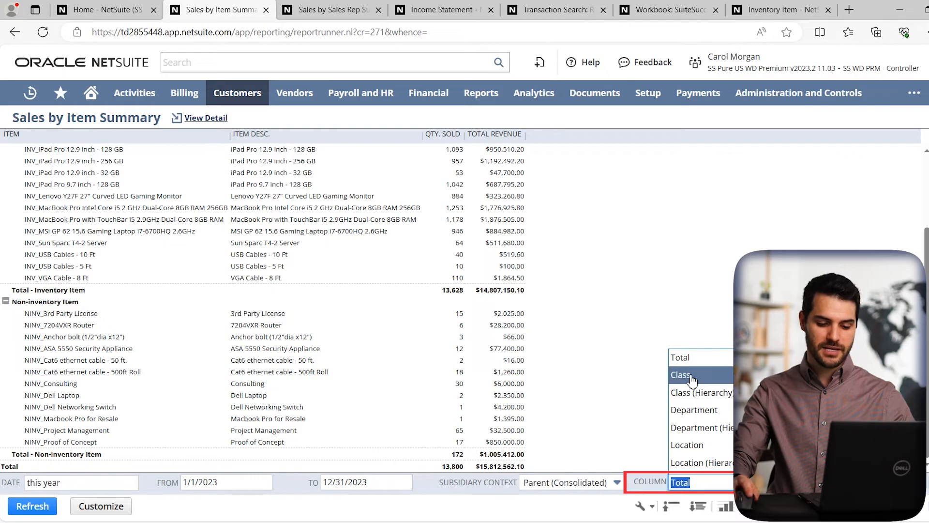
{"action": "left_click", "coordinate": [680, 375]}
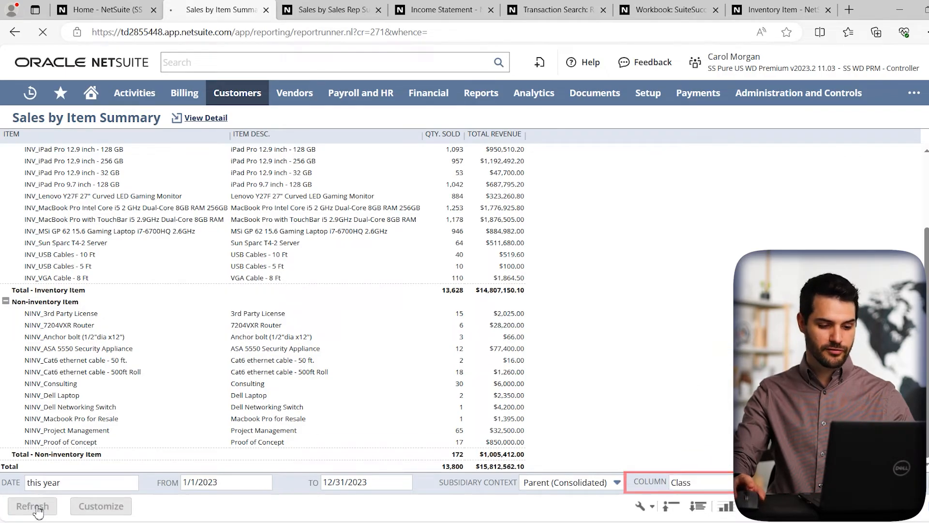
{"action": "left_click", "coordinate": [32, 505]}
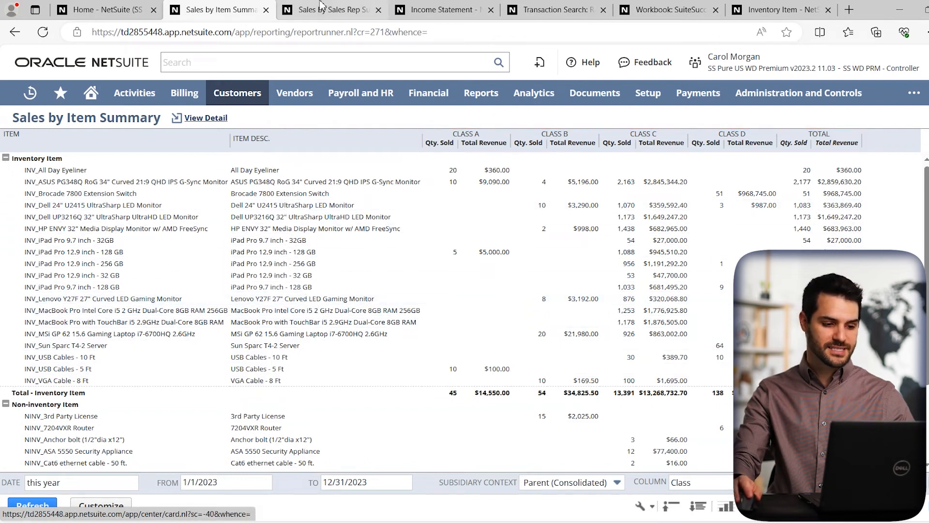
{"action": "left_click", "coordinate": [329, 10]}
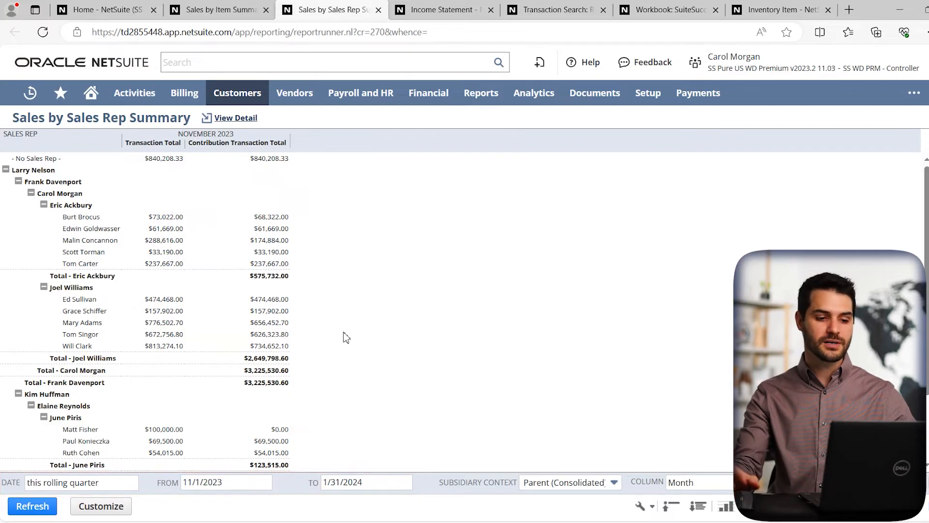
- View the fiscal-year Income Statement's income, cost of sales, gross profit and expenses
{"action": "left_click", "coordinate": [442, 10]}
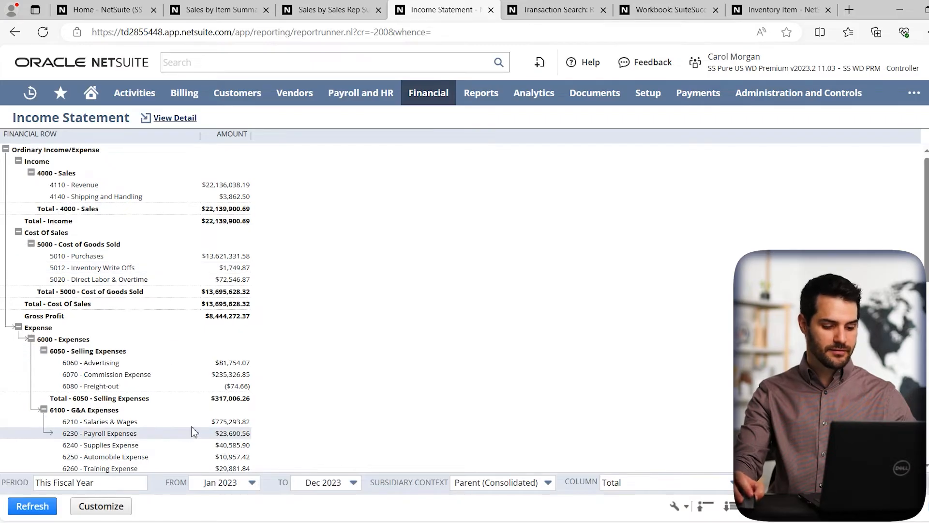
{"action": "scroll", "scroll_direction": "down", "scroll_amount": 3}
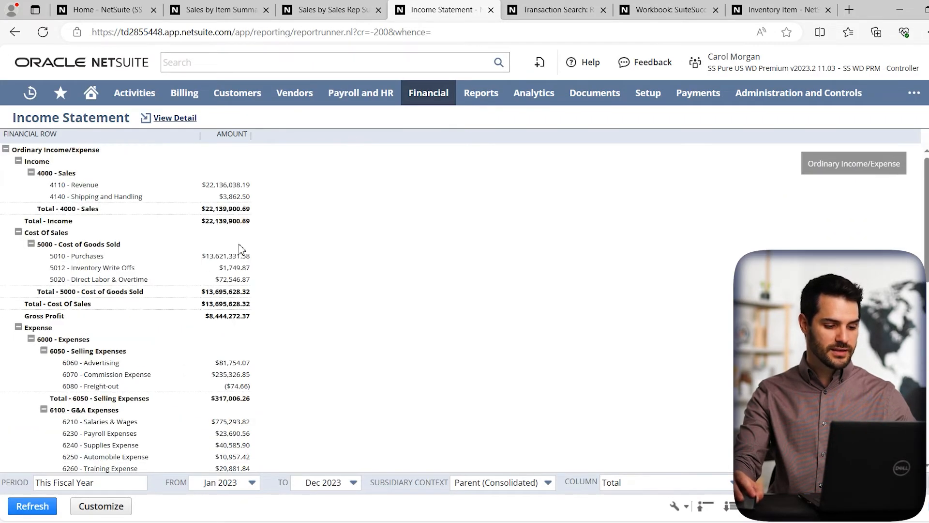
- Drill into Ordinary Income/Expense to list November 2023 revenue transactions
{"action": "left_click", "coordinate": [68, 208]}
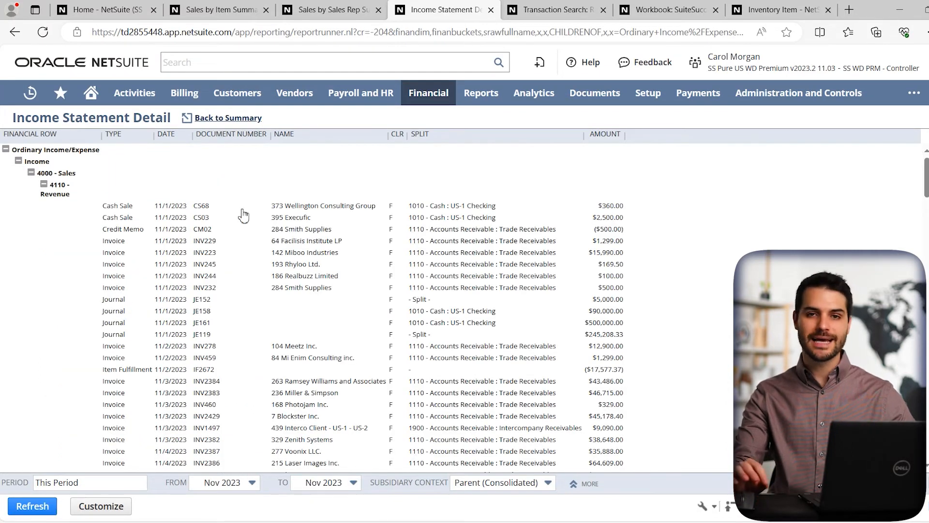
{"action": "mouse_move", "coordinate": [295, 263]}
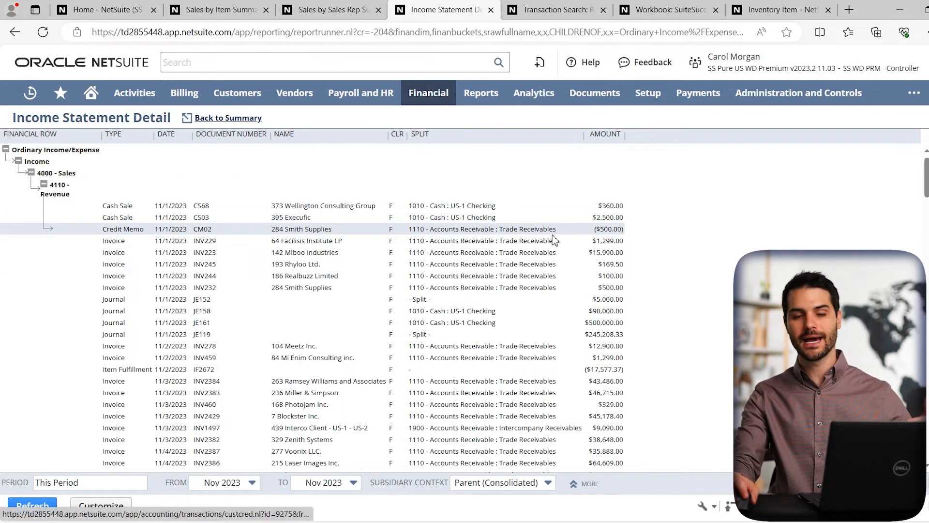
{"action": "scroll", "scroll_direction": "down", "scroll_amount": 3}
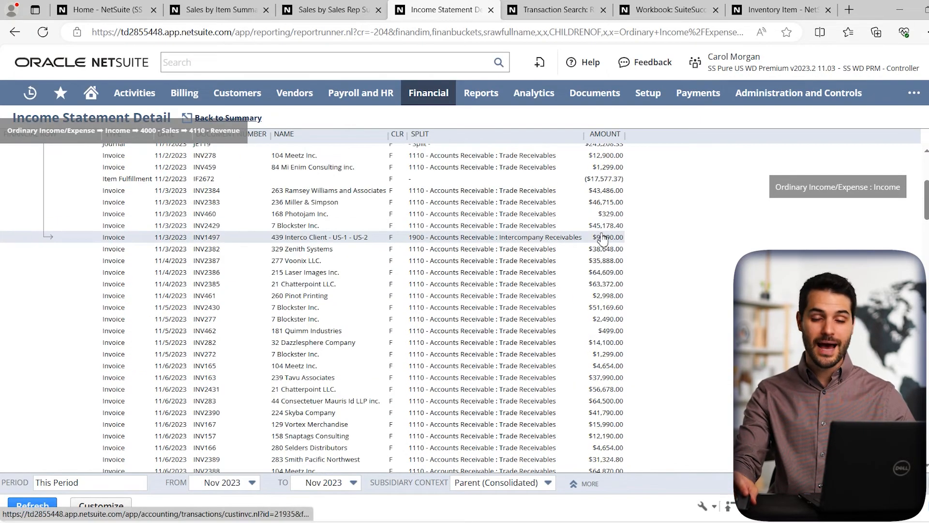
{"action": "scroll", "scroll_direction": "down", "scroll_amount": 3}
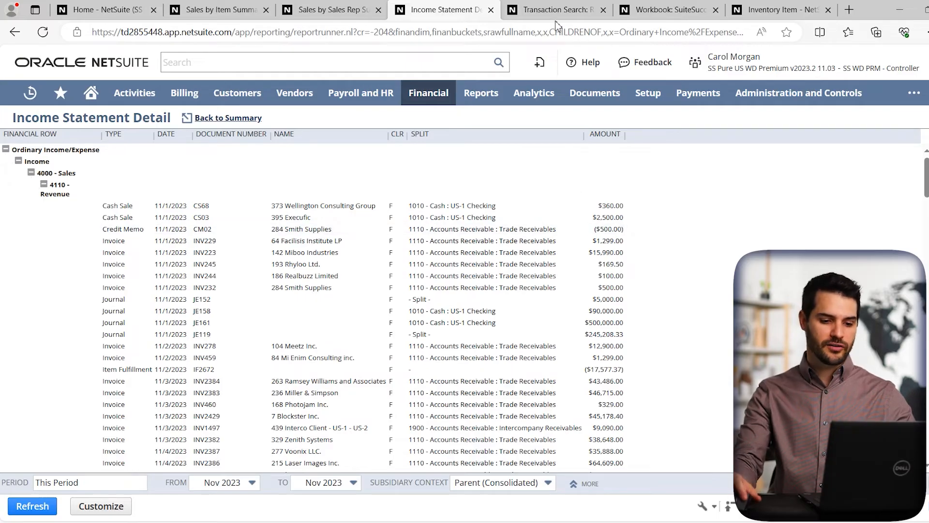
{"action": "left_click", "coordinate": [554, 9]}
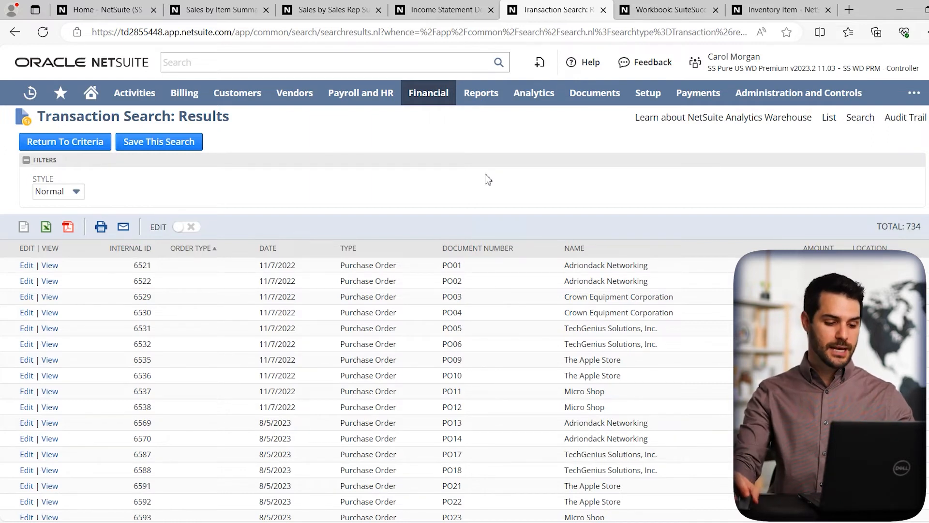
{"action": "mouse_move", "coordinate": [418, 238]}
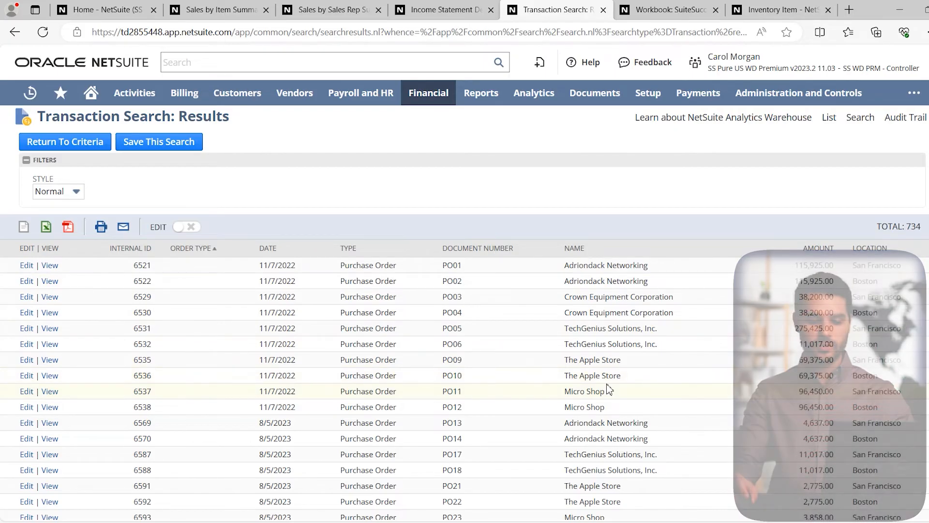
{"action": "scroll", "scroll_direction": "down", "scroll_amount": 3}
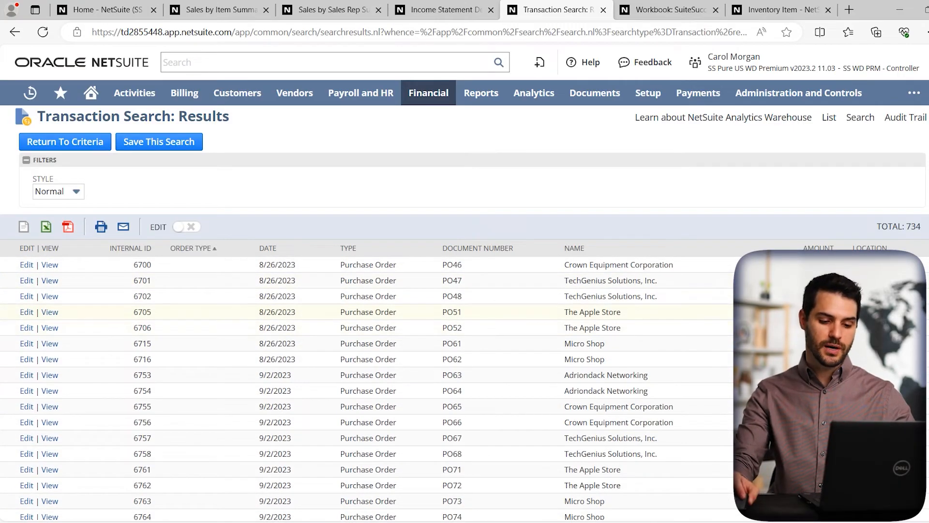
{"action": "scroll", "scroll_direction": "up", "scroll_amount": 3}
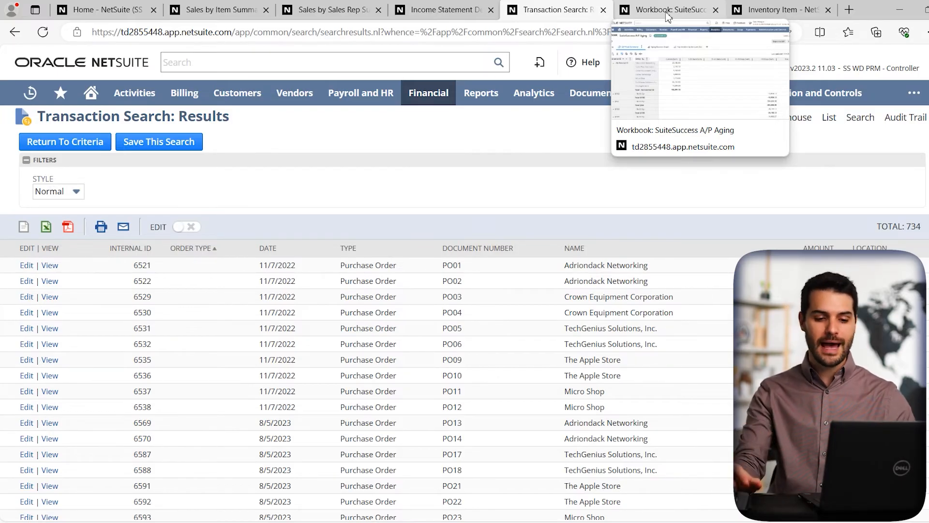
- View the SuiteSuccess A/P Aging workbook's A/P Pivot Summary of vendor balances
{"action": "left_click", "coordinate": [664, 9]}
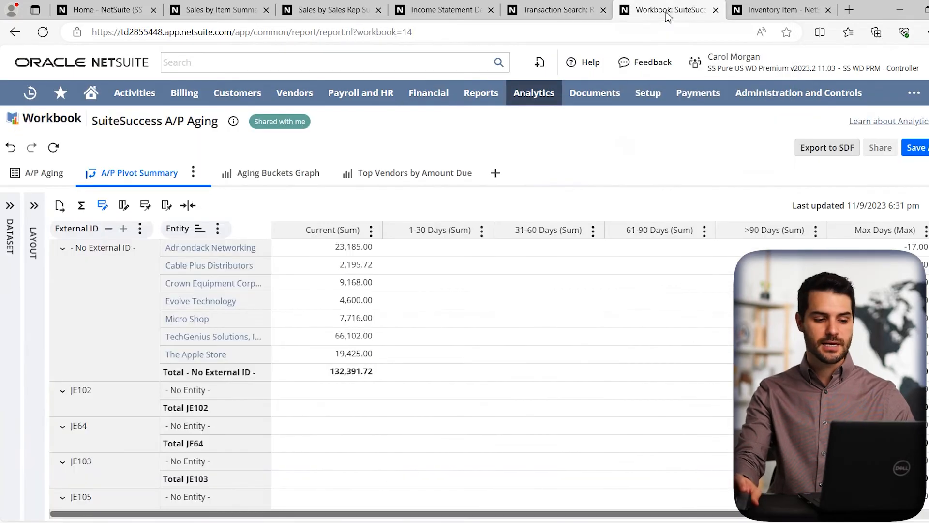
{"action": "left_click", "coordinate": [155, 121]}
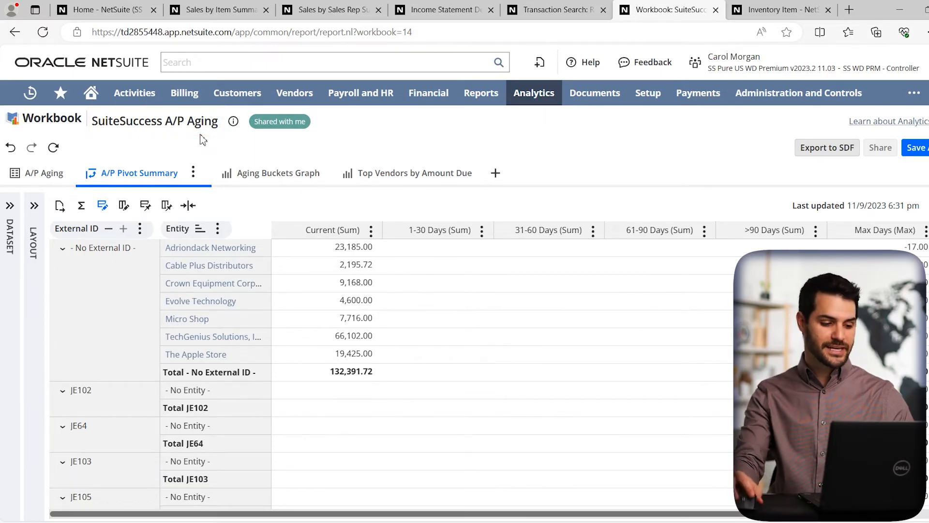
{"action": "mouse_move", "coordinate": [200, 333]}
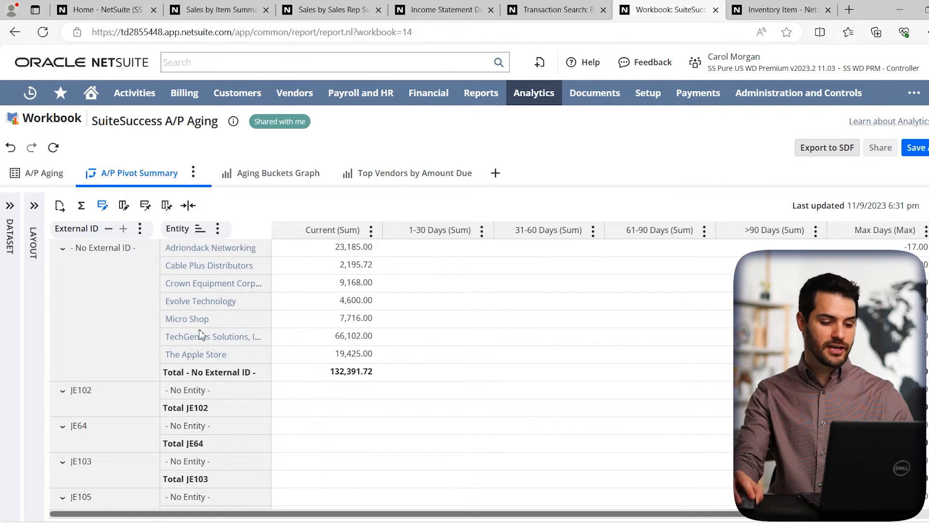
{"action": "mouse_move", "coordinate": [711, 243]}
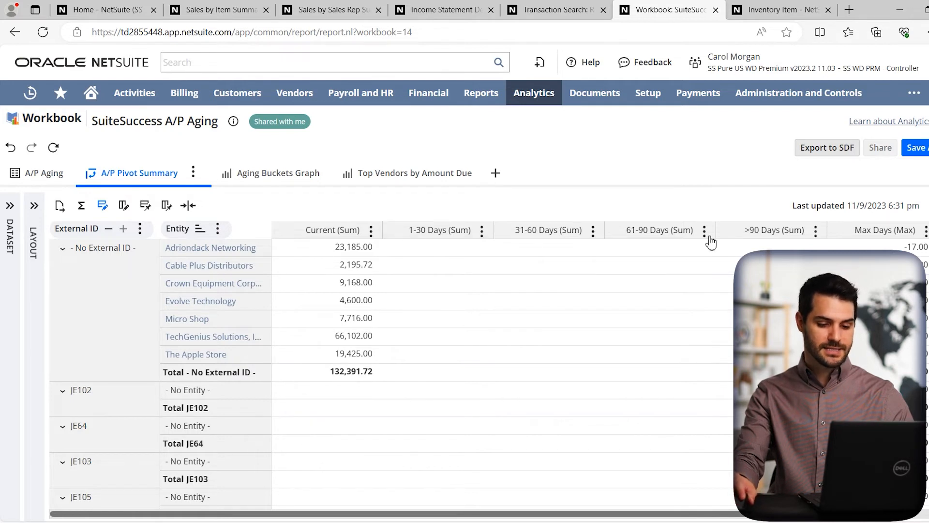
{"action": "mouse_move", "coordinate": [529, 378]}
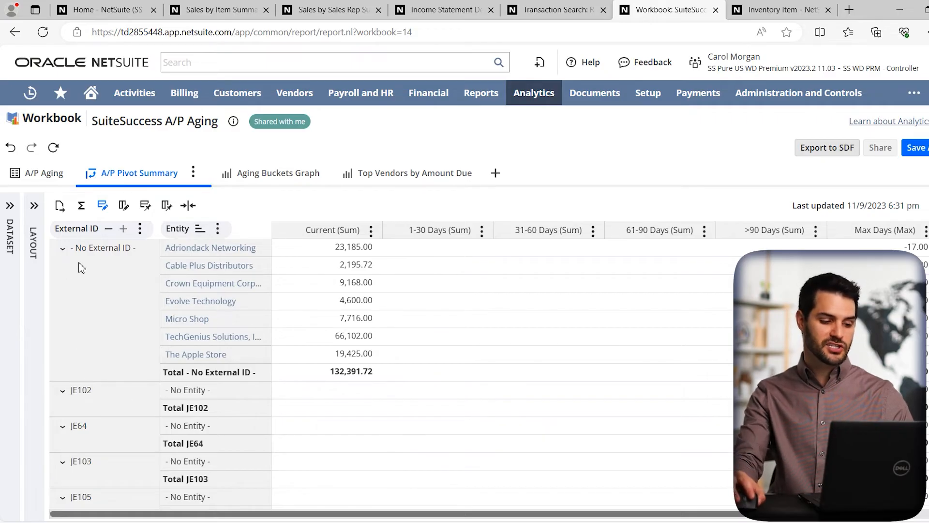
{"action": "mouse_move", "coordinate": [73, 390]}
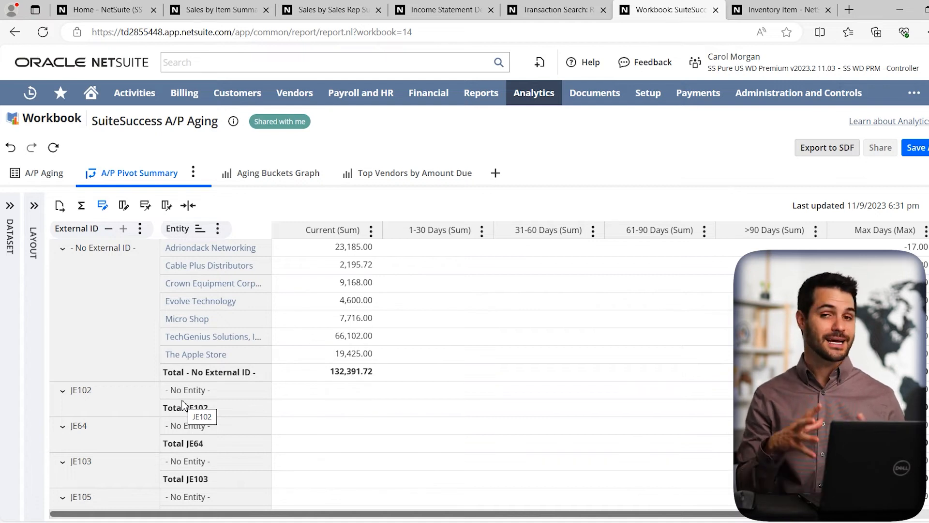
{"action": "mouse_move", "coordinate": [278, 198]}
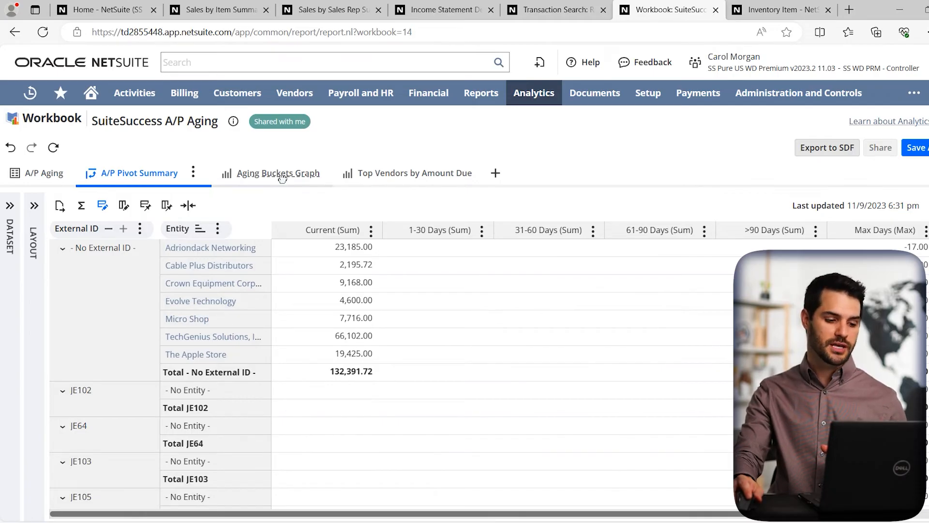
- View the Aging Buckets Graph, then the Top Vendors by Amount Due chart
{"action": "left_click", "coordinate": [277, 172]}
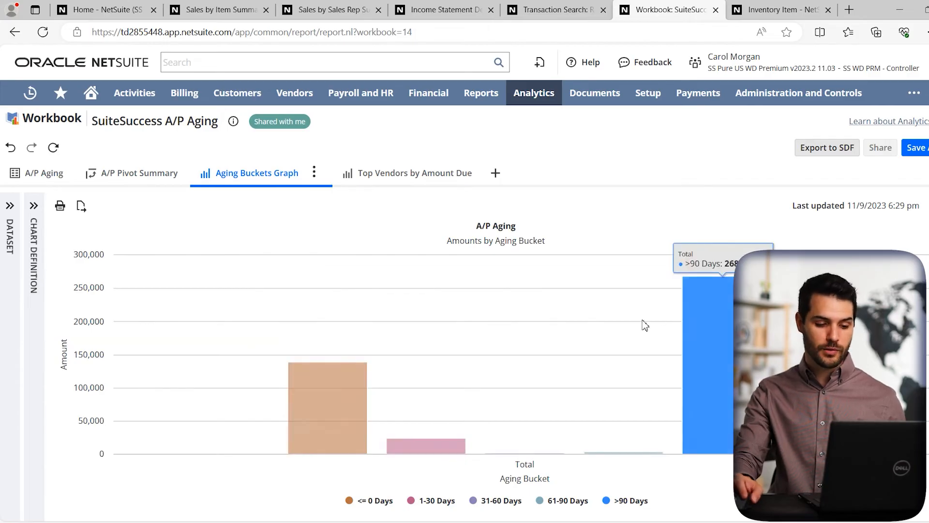
{"action": "left_click", "coordinate": [413, 172]}
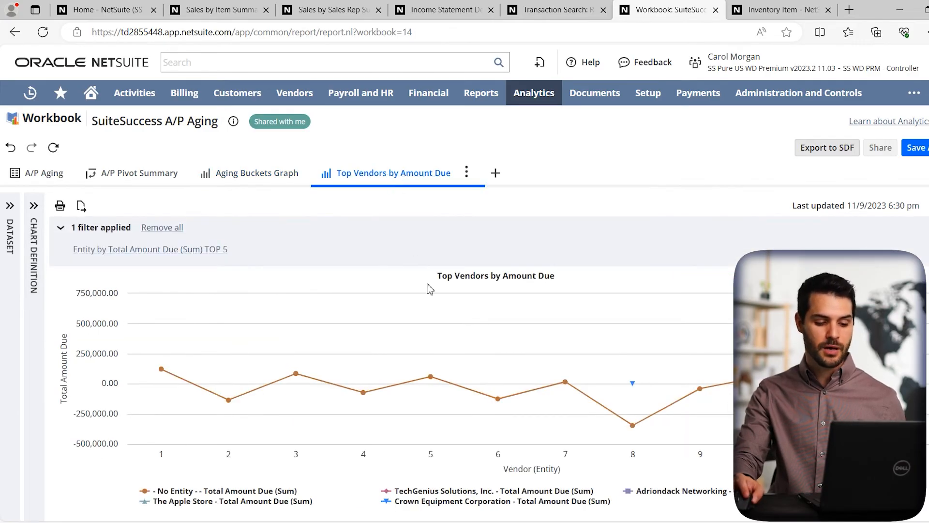
{"action": "mouse_move", "coordinate": [362, 391]}
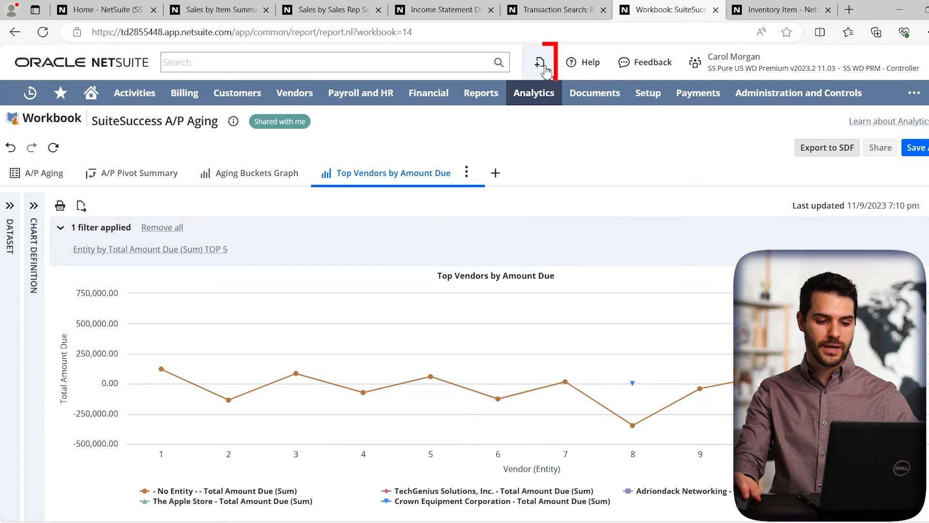
- Create a blank Customer record from the Create New menu in a new tab
{"action": "left_click", "coordinate": [538, 62]}
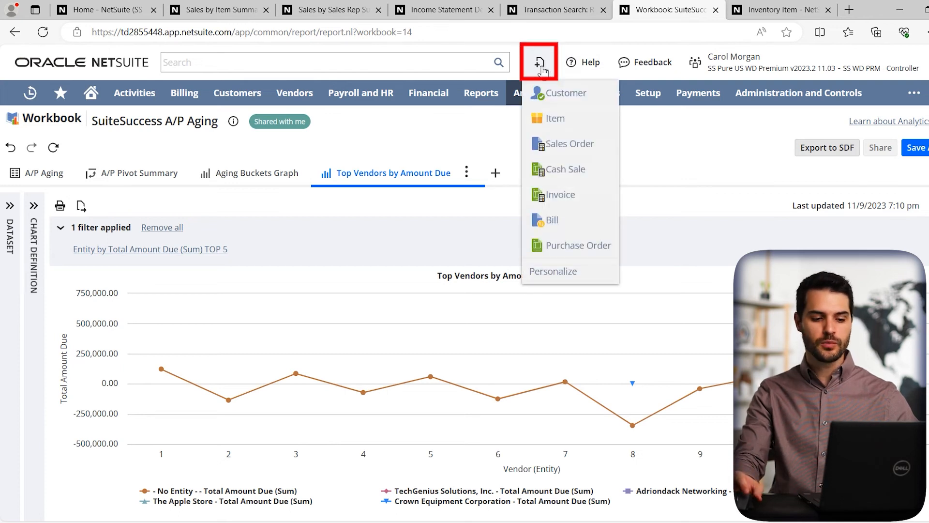
{"action": "mouse_move", "coordinate": [559, 194]}
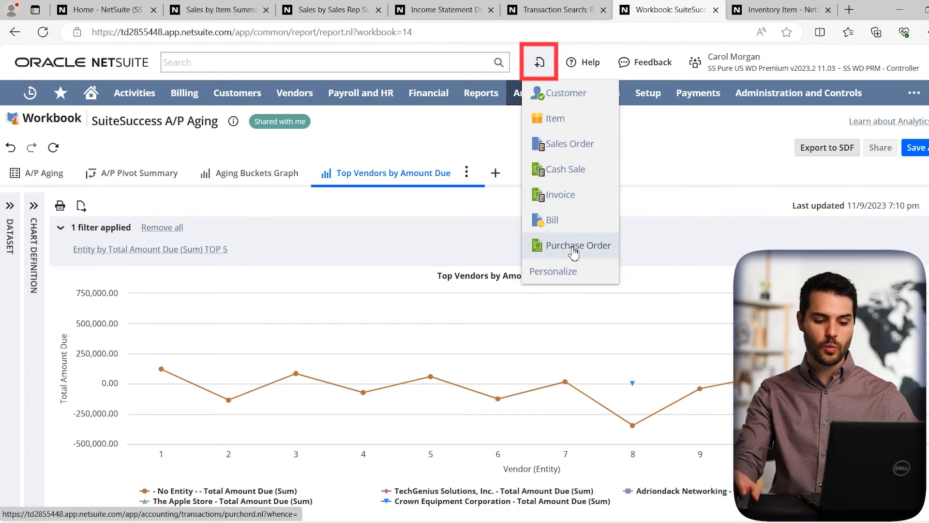
{"action": "mouse_move", "coordinate": [551, 219]}
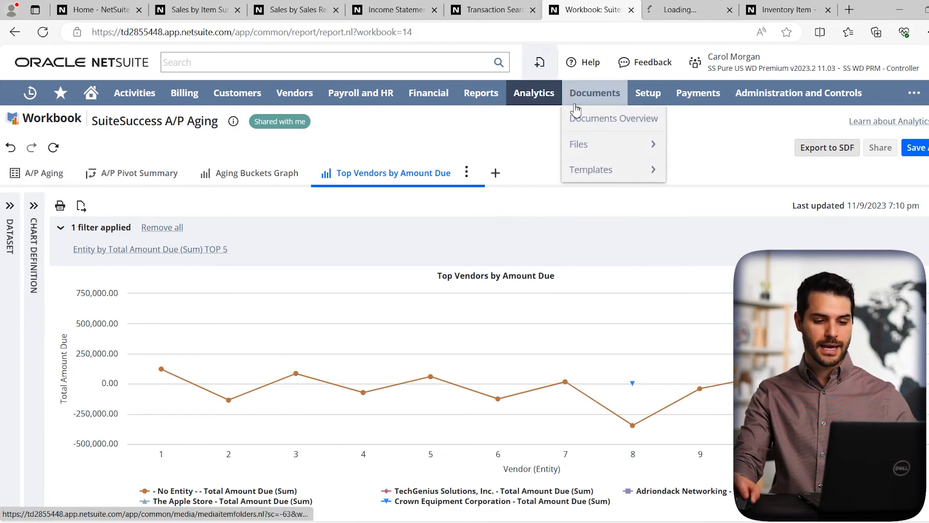
{"action": "left_click", "coordinate": [687, 9]}
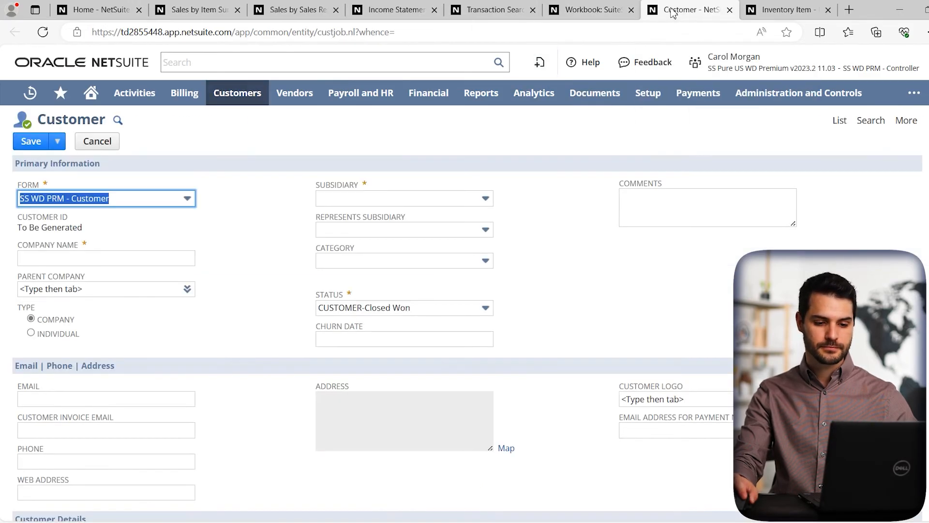
{"action": "mouse_move", "coordinate": [231, 227]}
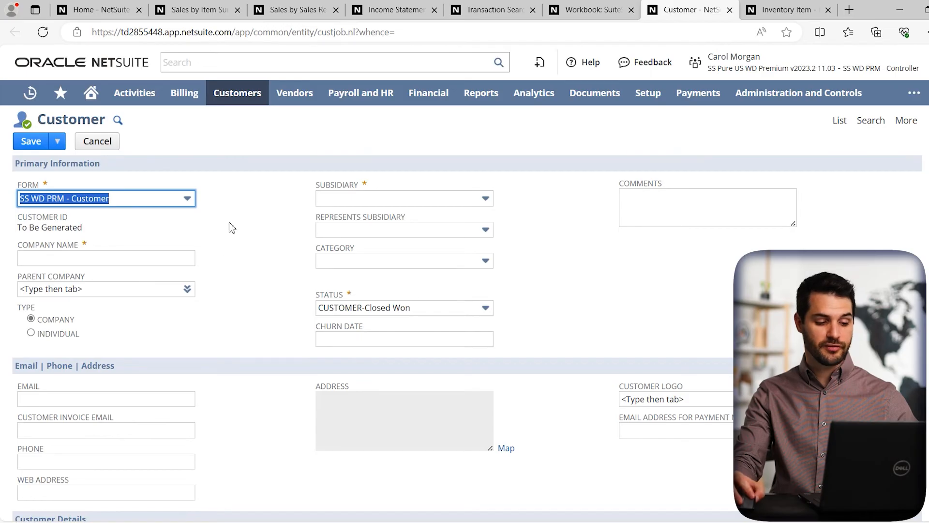
{"action": "mouse_move", "coordinate": [237, 274]}
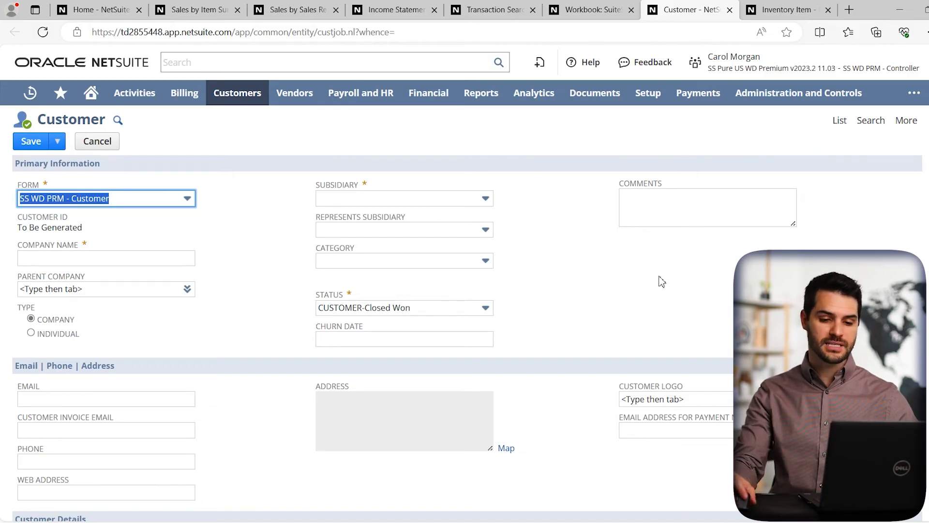
- Scroll the INV_iPad Pro 9.7 inch - 32GB item to its Inventory Planning section
{"action": "left_click", "coordinate": [784, 9]}
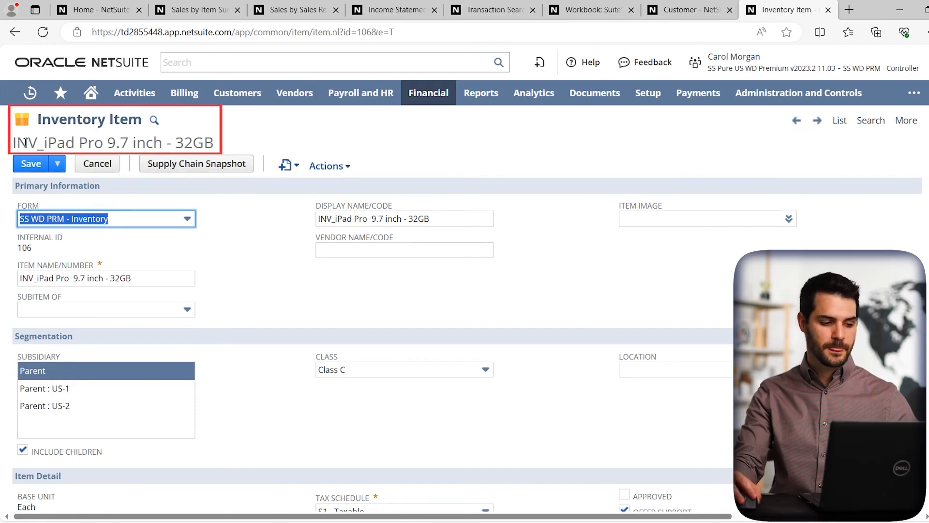
{"action": "mouse_move", "coordinate": [213, 219]}
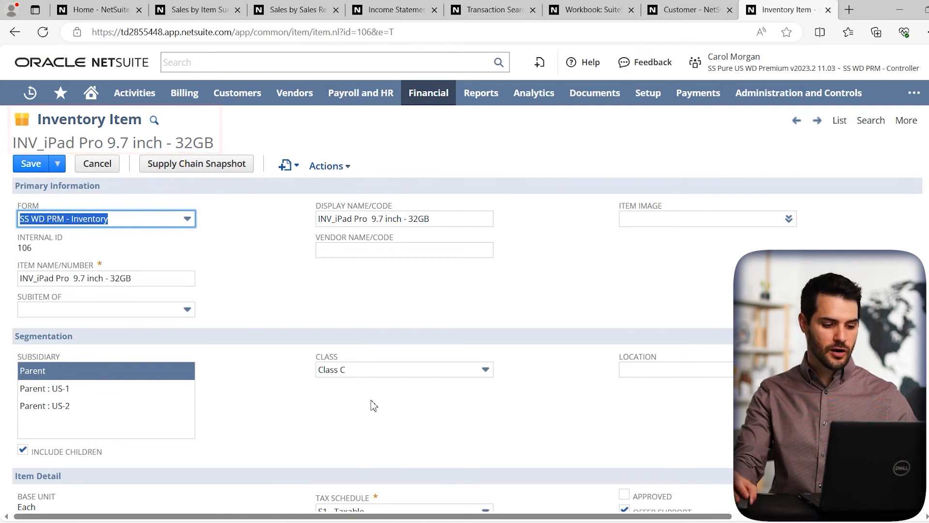
{"action": "scroll", "scroll_direction": "down", "scroll_amount": 3}
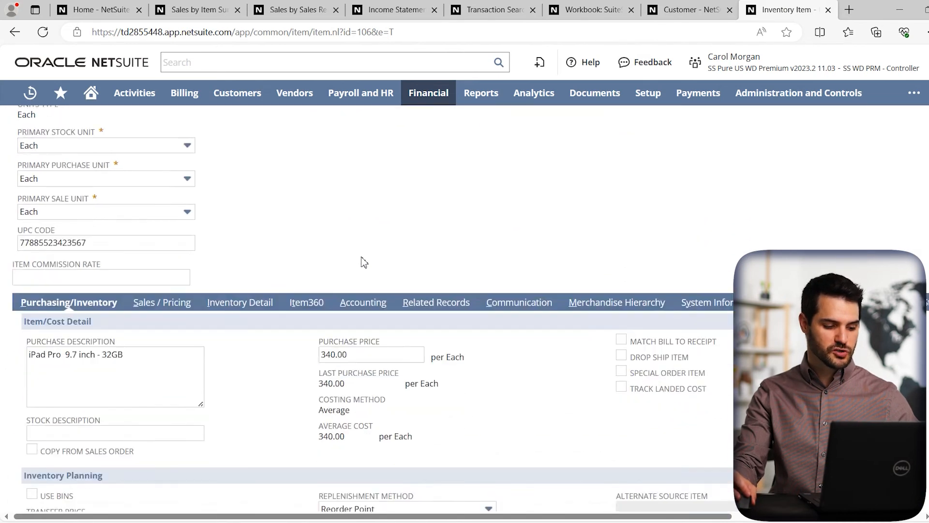
{"action": "scroll", "scroll_direction": "down", "scroll_amount": 3}
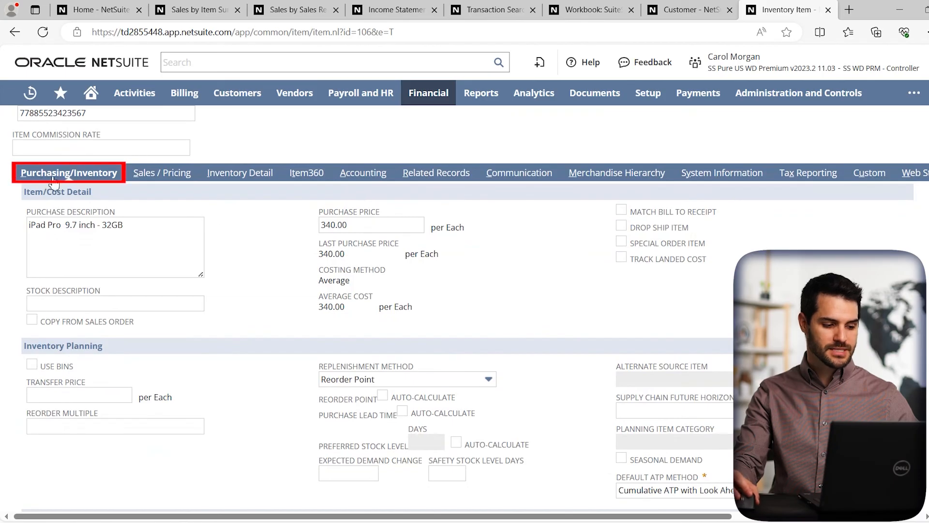
{"action": "scroll", "scroll_direction": "down", "scroll_amount": 3}
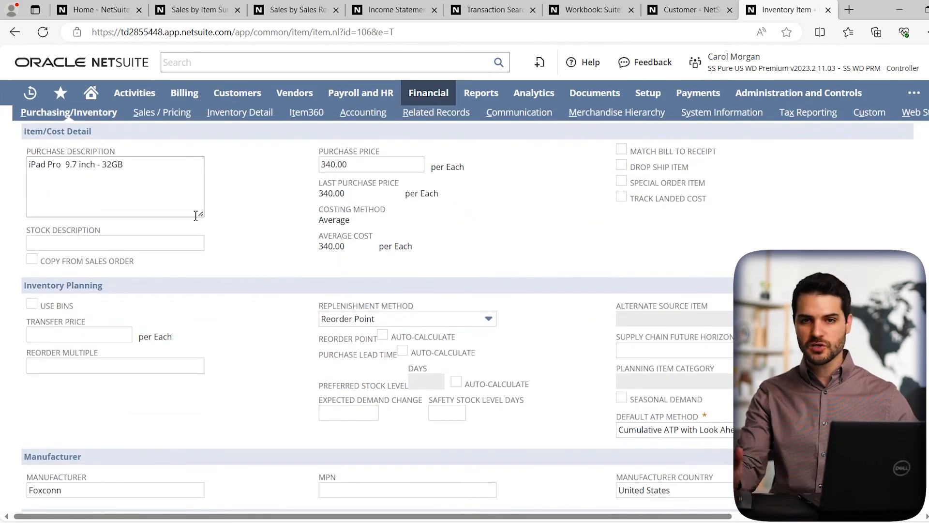
{"action": "scroll", "scroll_direction": "down", "scroll_amount": 3}
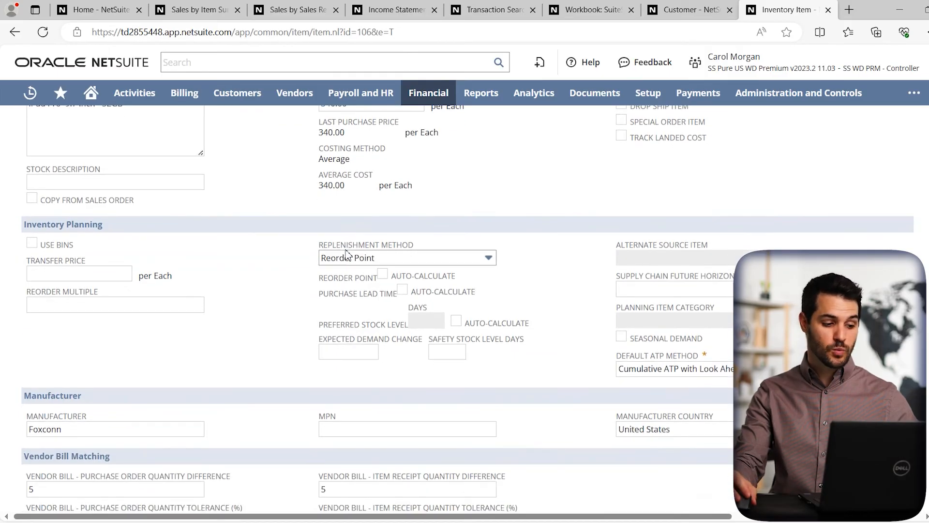
{"action": "scroll", "scroll_direction": "down", "scroll_amount": 3}
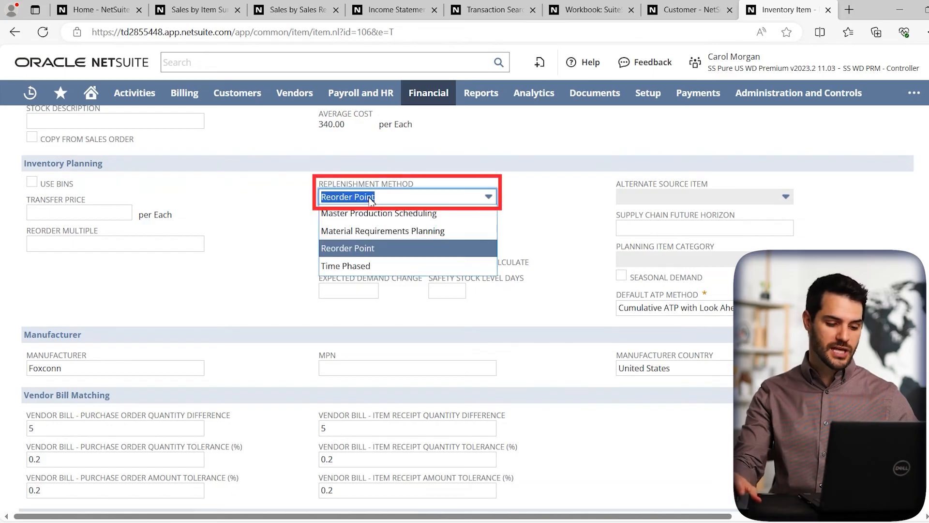
- Set replenishment method to Material Requirements Planning and review location stock details
{"action": "left_click", "coordinate": [382, 231]}
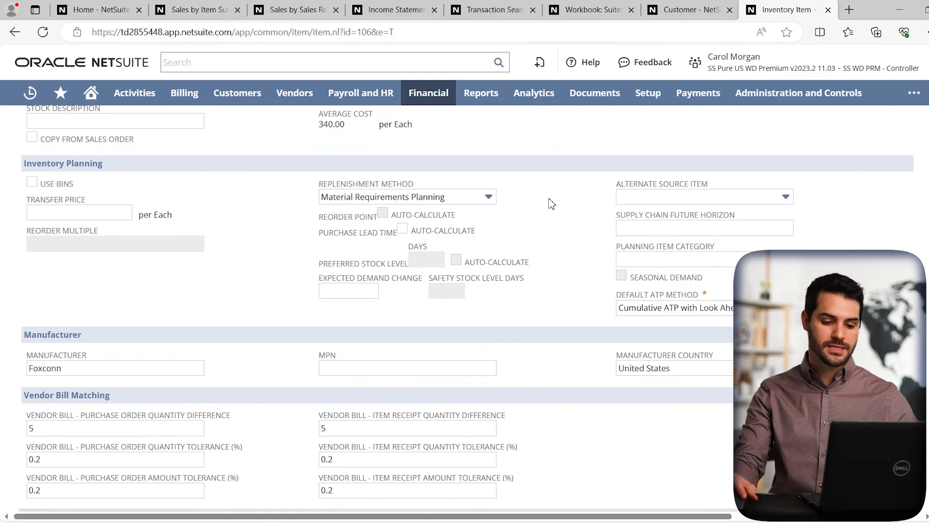
{"action": "scroll", "scroll_direction": "down", "scroll_amount": 3}
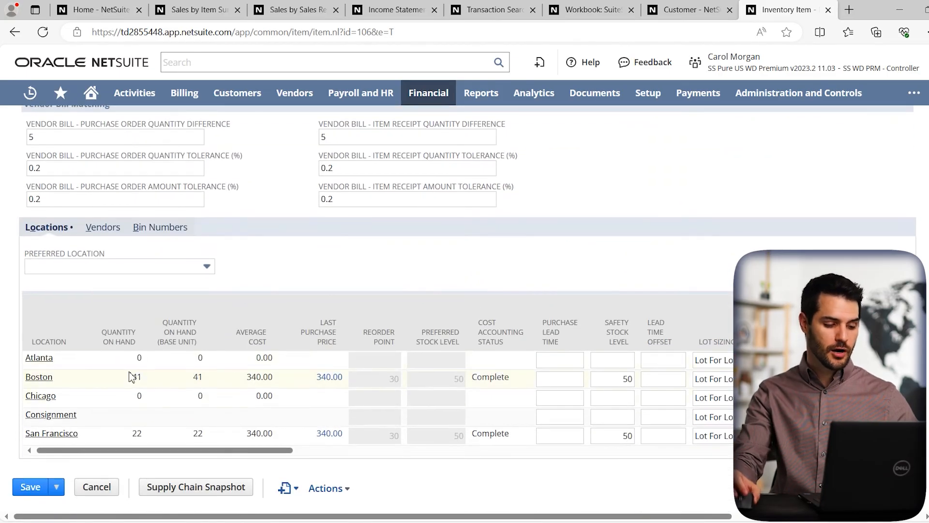